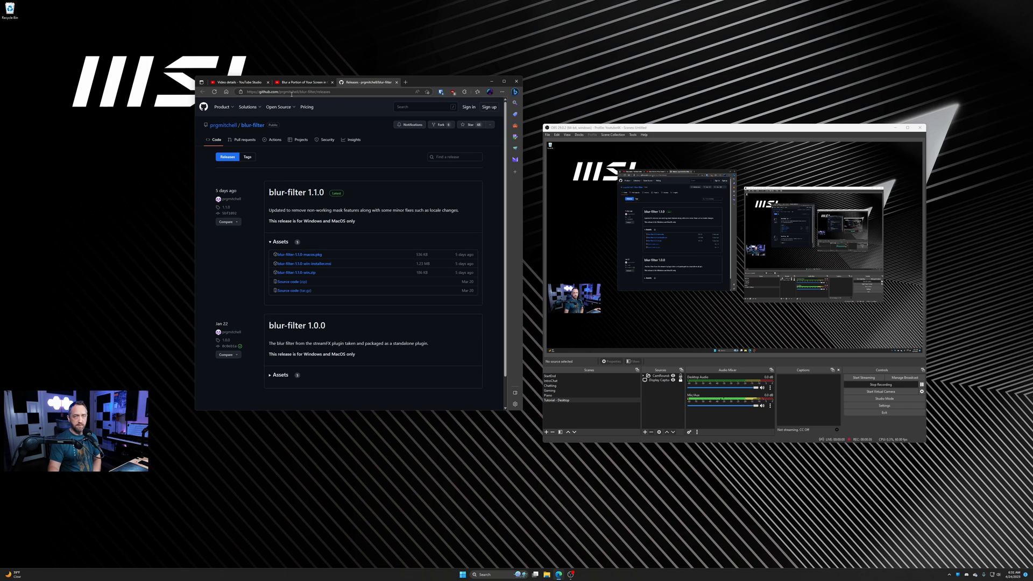
mouse_move(303, 263)
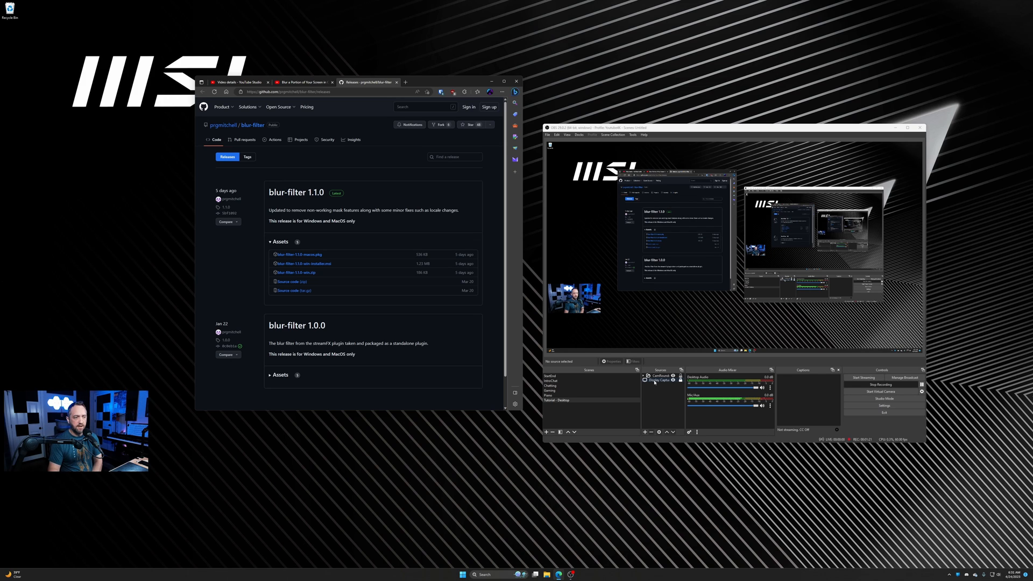
- Start adding a new Group source from the Sources dock's right-click Add menu
right_click(658, 375)
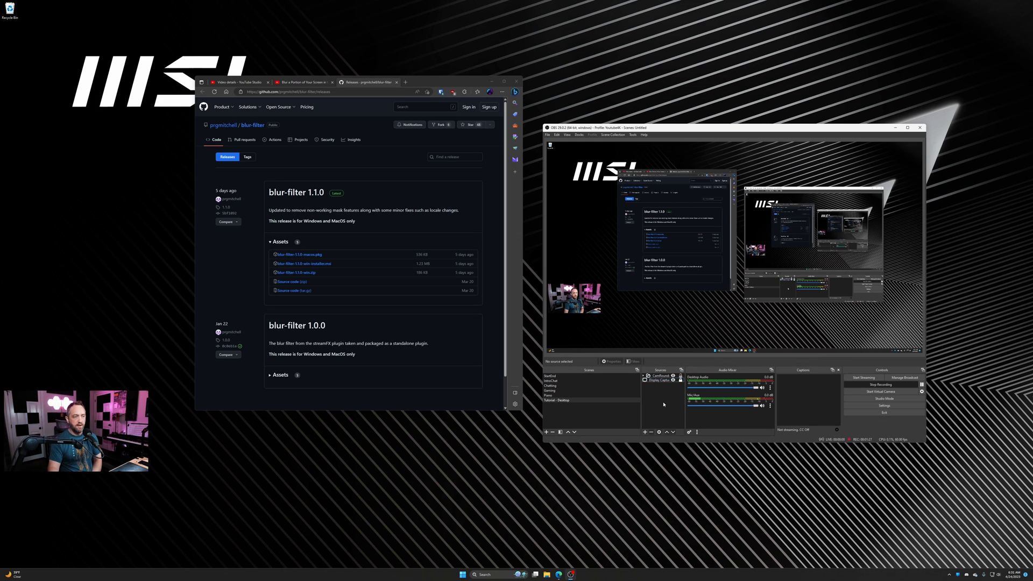
left_click(658, 376)
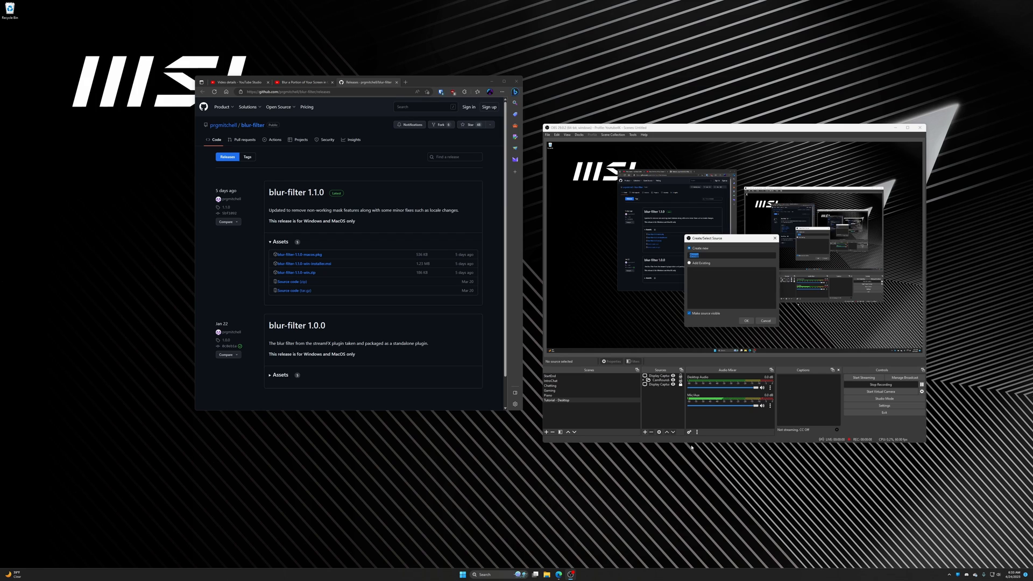
- Create the group 'PartialBlur' and paste the Display Capture into it as a reference
type("PartialBlur")
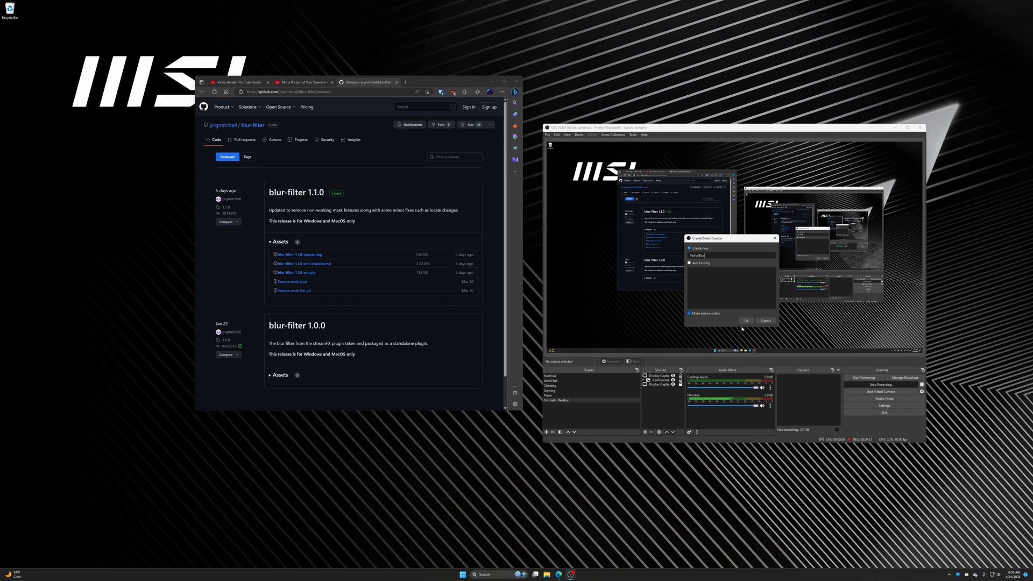
left_click(746, 320)
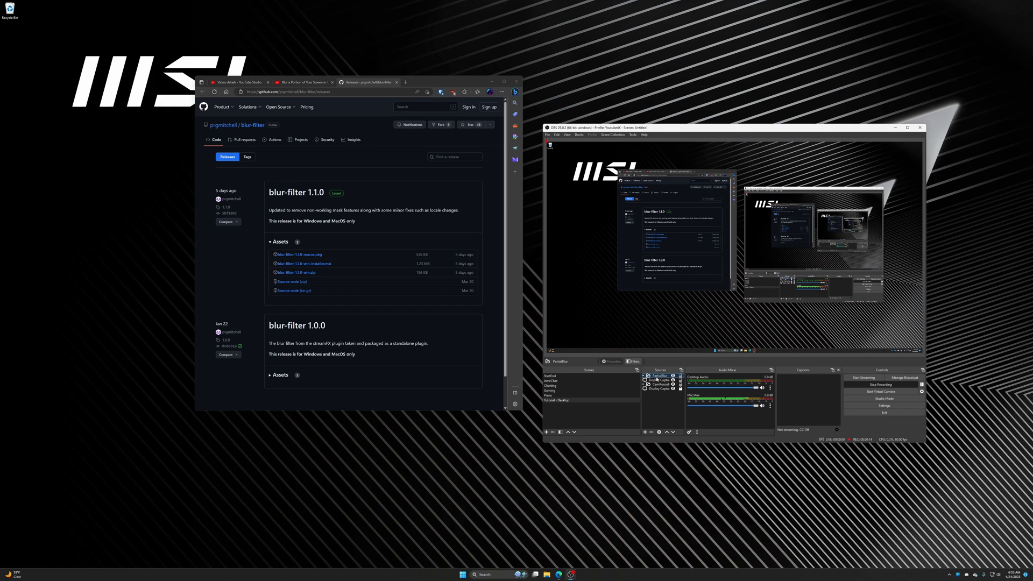
left_click(660, 381)
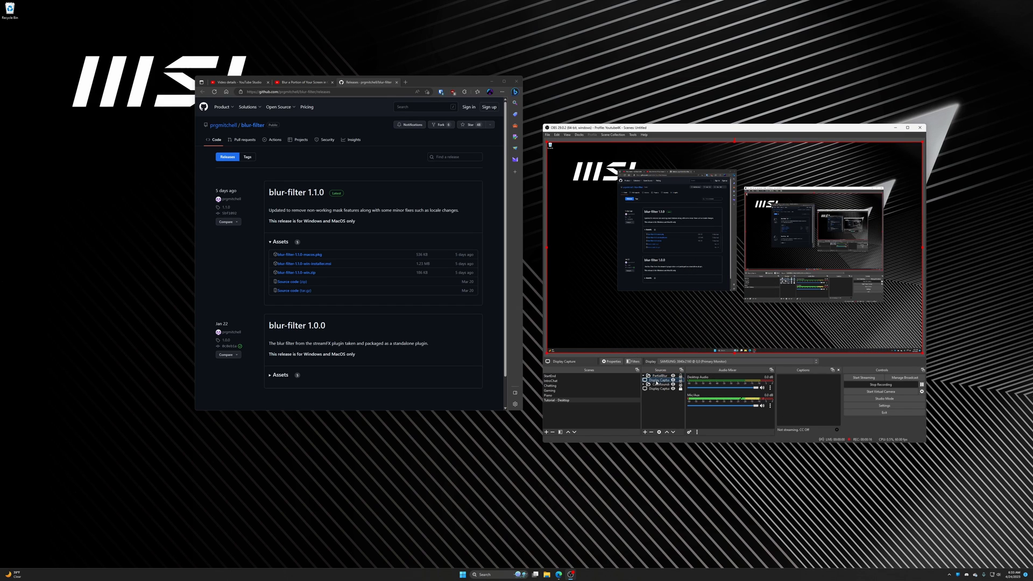
left_click(658, 376)
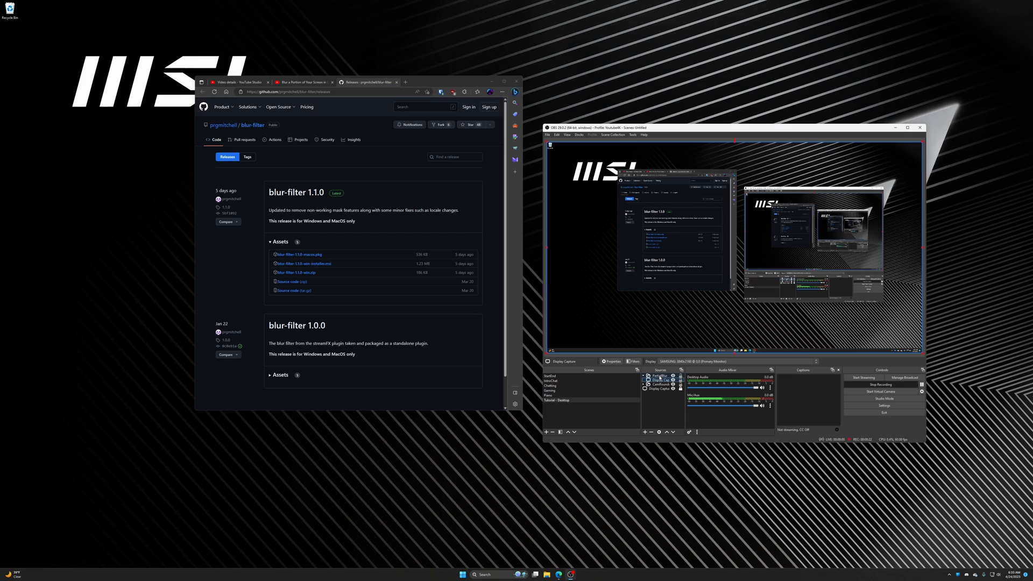
right_click(658, 376)
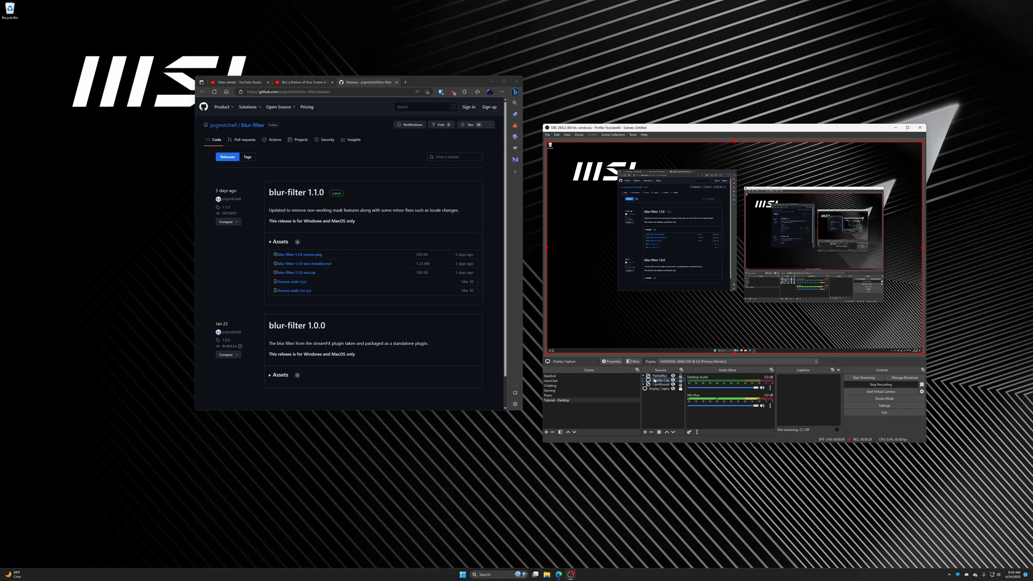
left_click(658, 376)
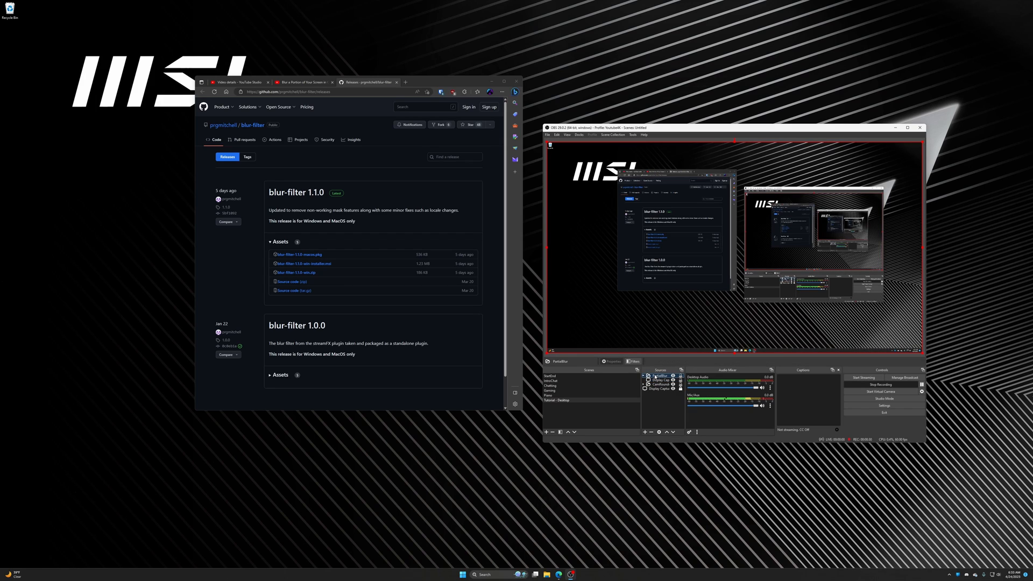
- Add a Blur filter to PartialBlur through its Filters window, keeping the default name
right_click(660, 376)
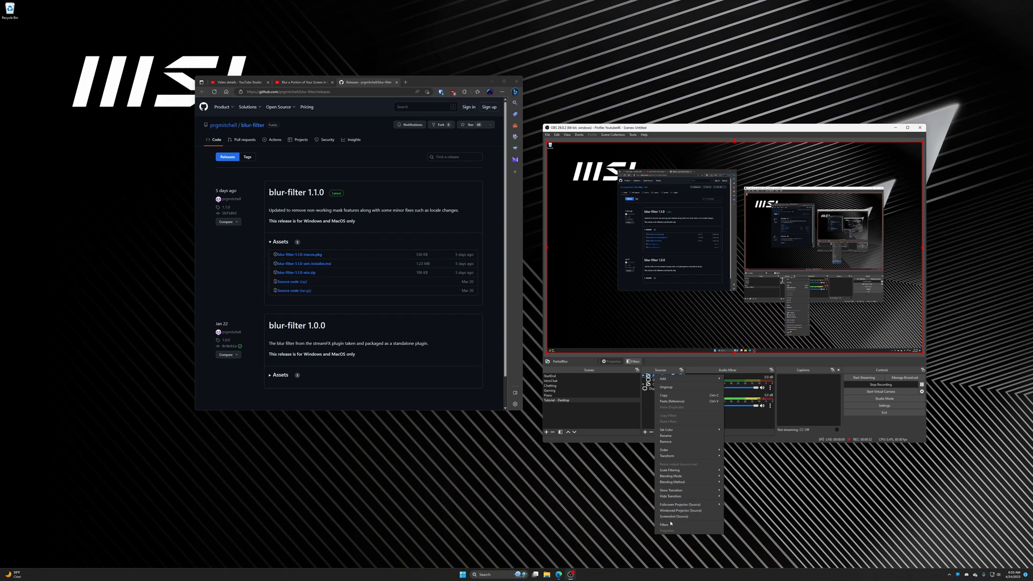
left_click(663, 525)
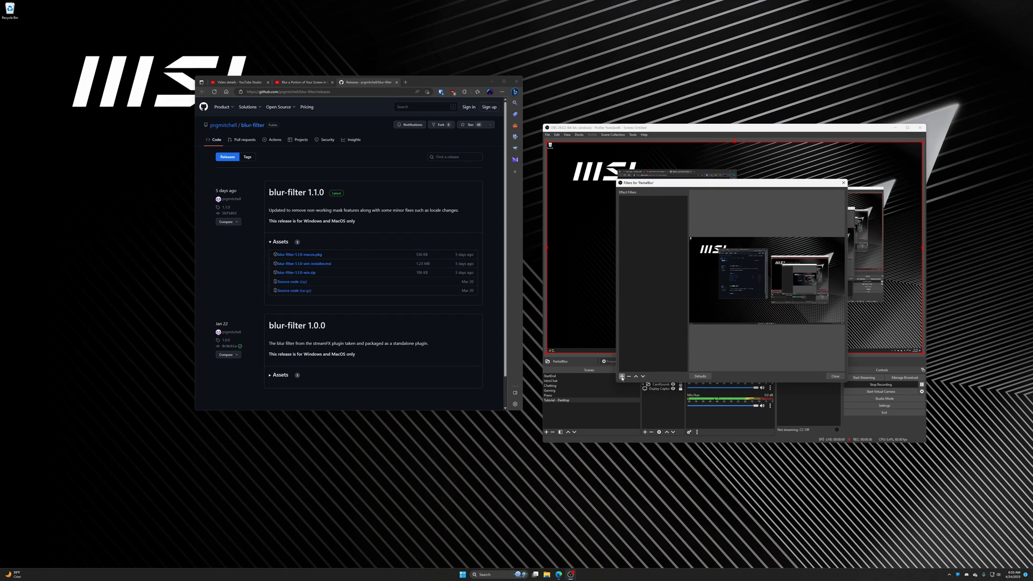
left_click(620, 377)
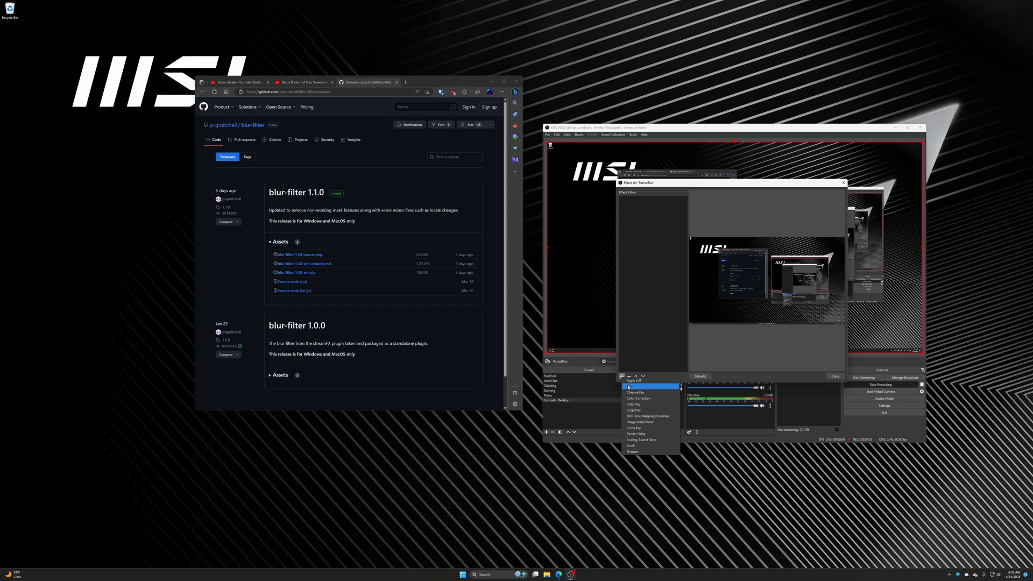
left_click(636, 380)
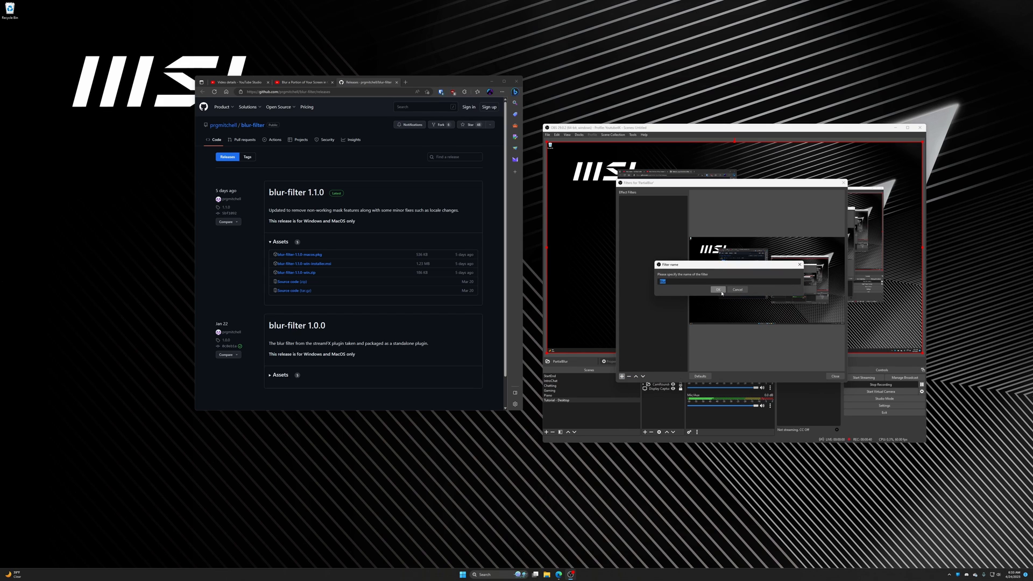
left_click(717, 290)
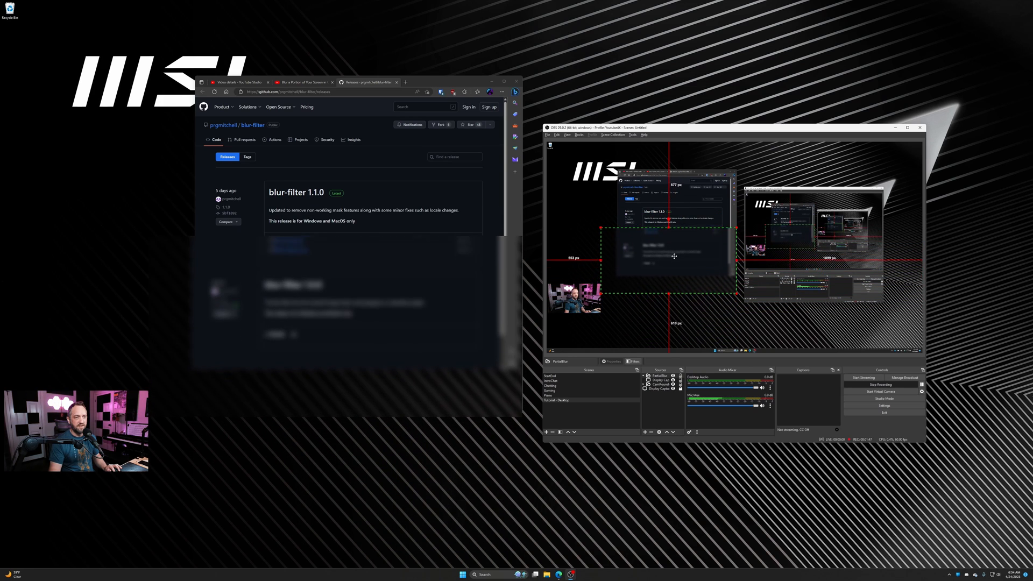
- Alt-crop the PartialBlur group in the preview so only the 1.0.0 release stays blurred
left_click(279, 241)
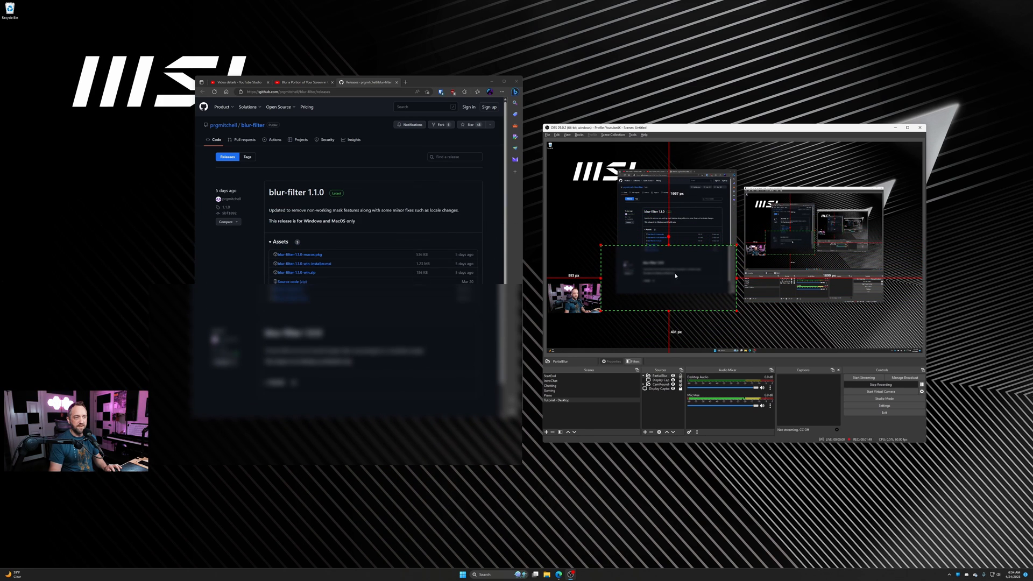